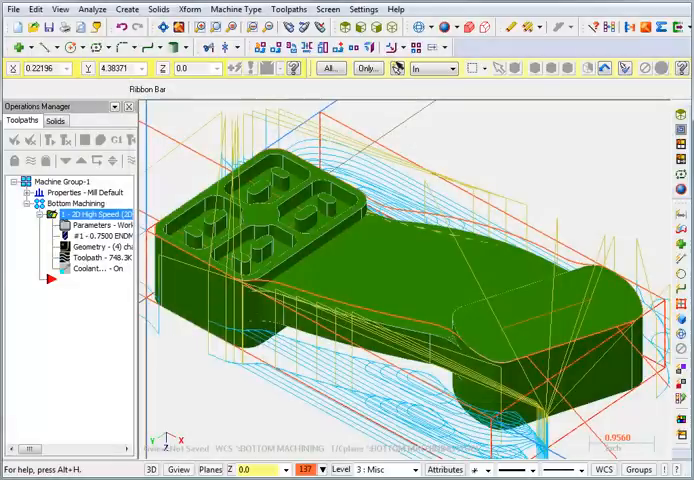
# Copy the Dynamic Core Mill toolpath and place the duplicate directly after the original
pyautogui.click(428, 262)
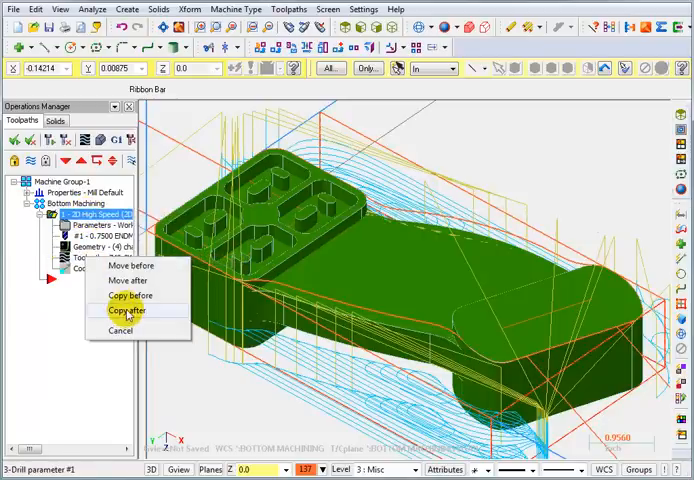
pyautogui.click(124, 310)
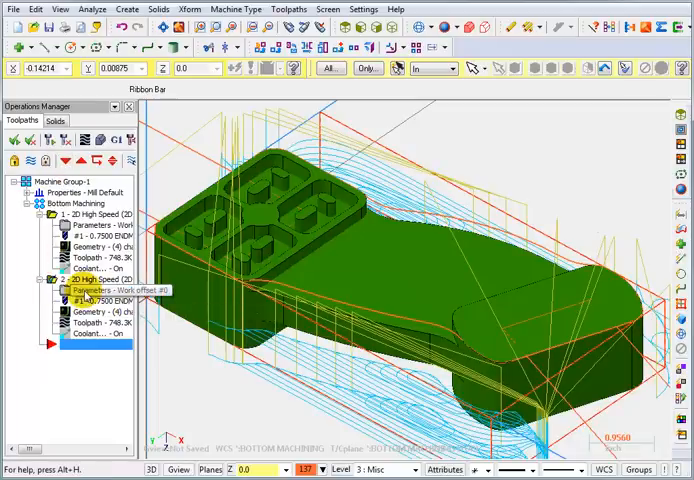
# Open the copied toolpath's parameters at the Toolpath Type page with its region selection buttons
pyautogui.doubleClick(92, 288)
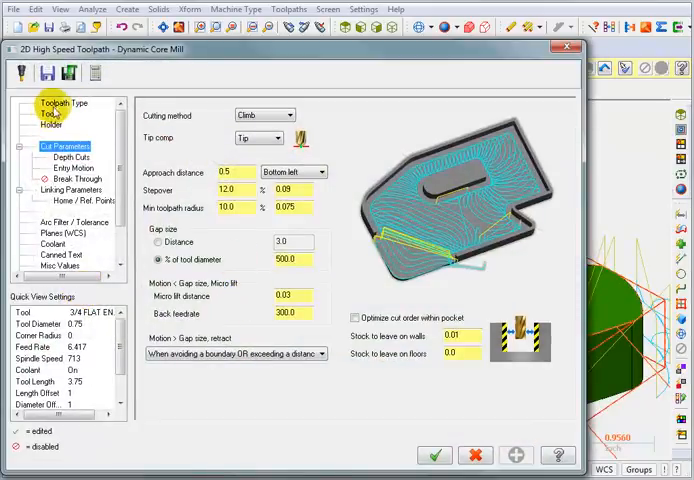
pyautogui.click(64, 104)
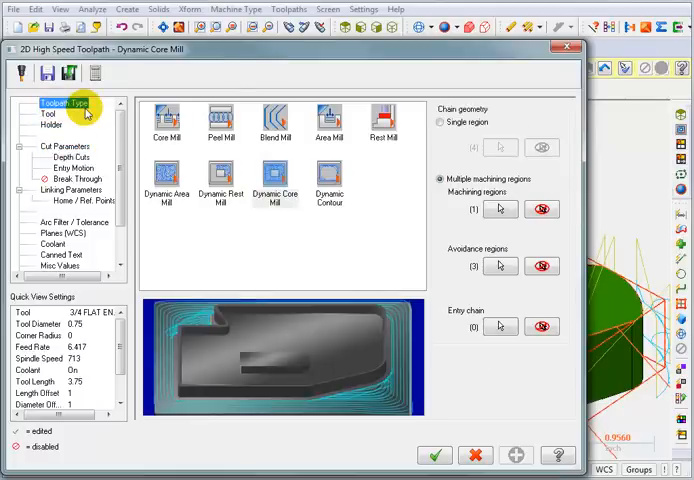
pyautogui.click(498, 208)
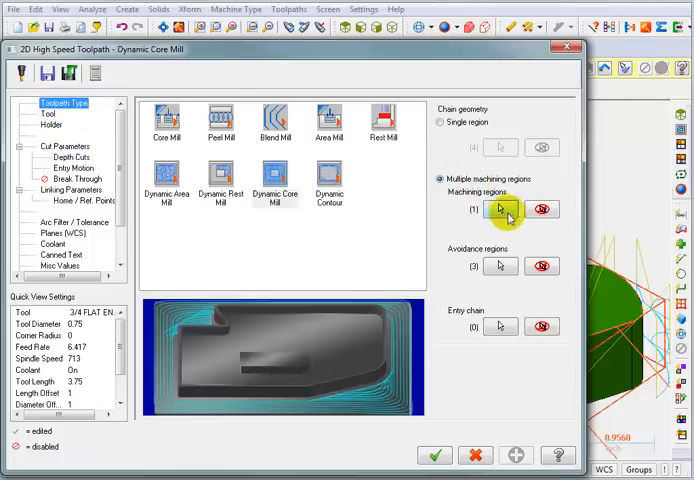
pyautogui.moveTo(500, 210)
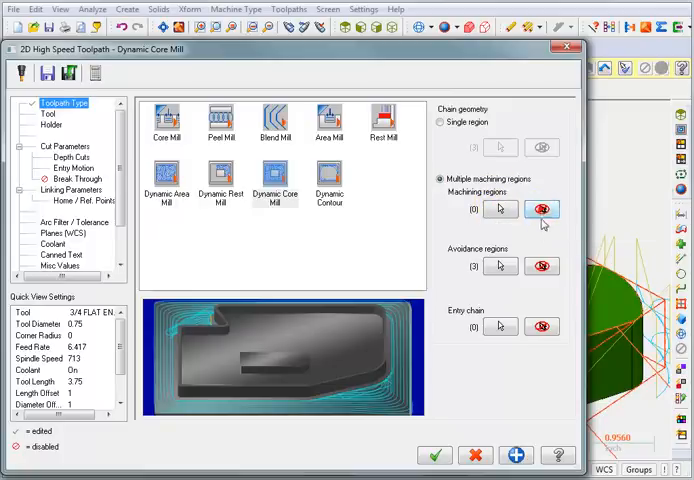
pyautogui.click(540, 266)
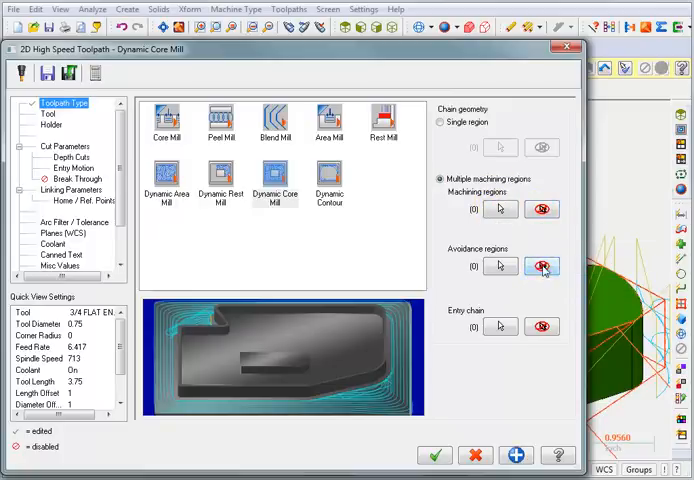
pyautogui.moveTo(500, 208)
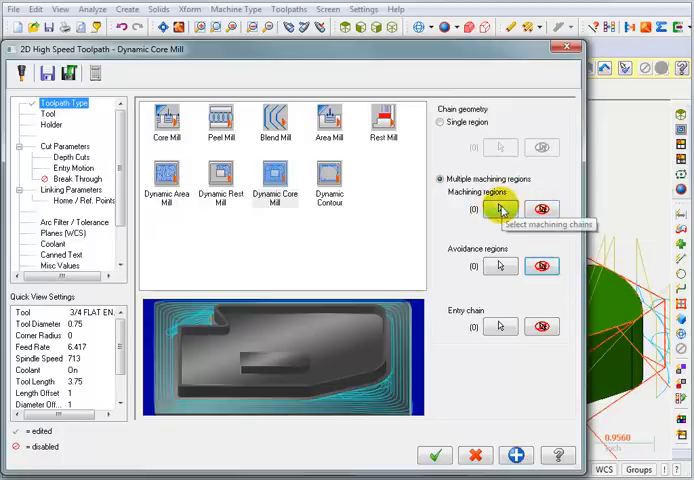
# Chain a new machining region, then move on to selecting the avoidance region
pyautogui.click(498, 210)
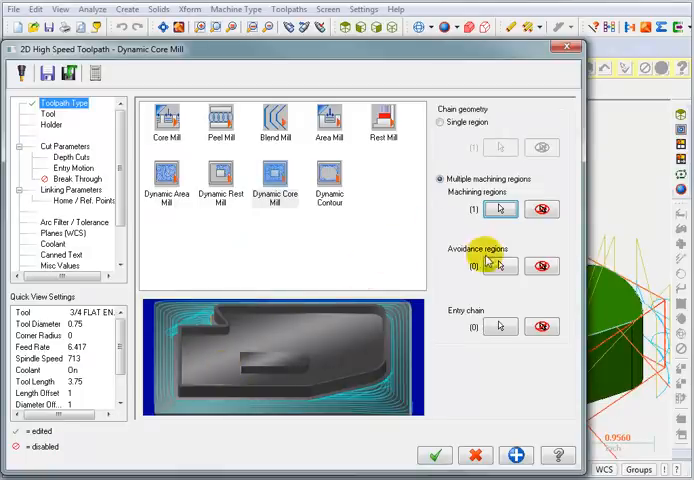
pyautogui.click(498, 264)
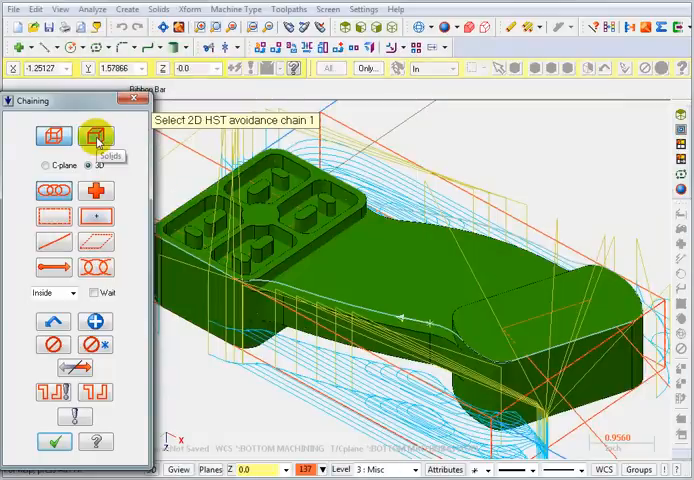
# Select the flat top face at the part's right end as the solid-face avoidance region
pyautogui.click(96, 136)
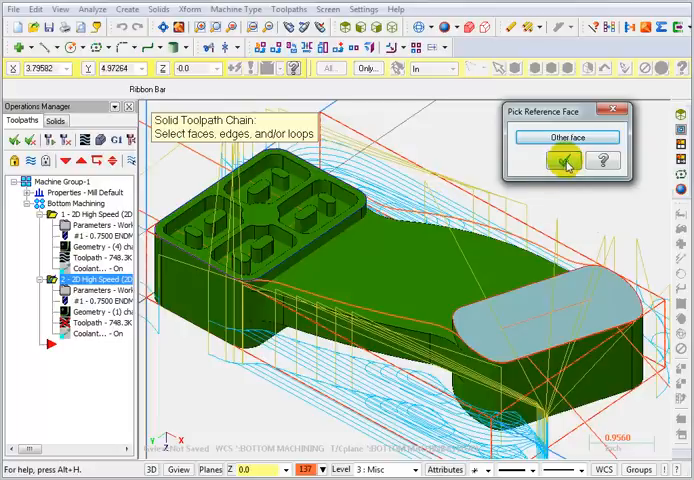
pyautogui.click(560, 164)
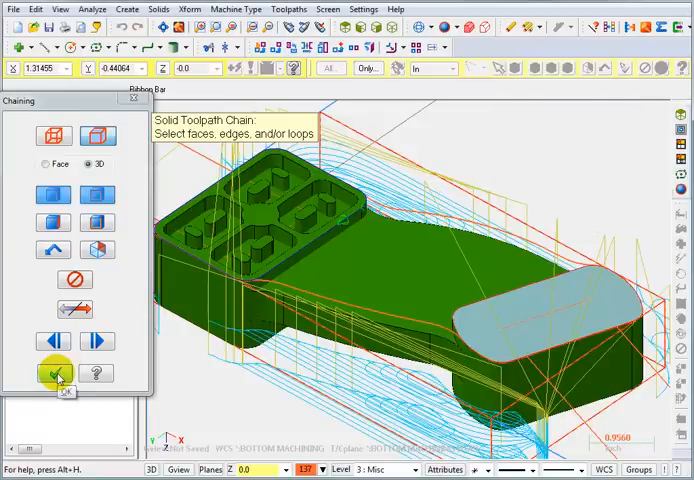
pyautogui.click(52, 372)
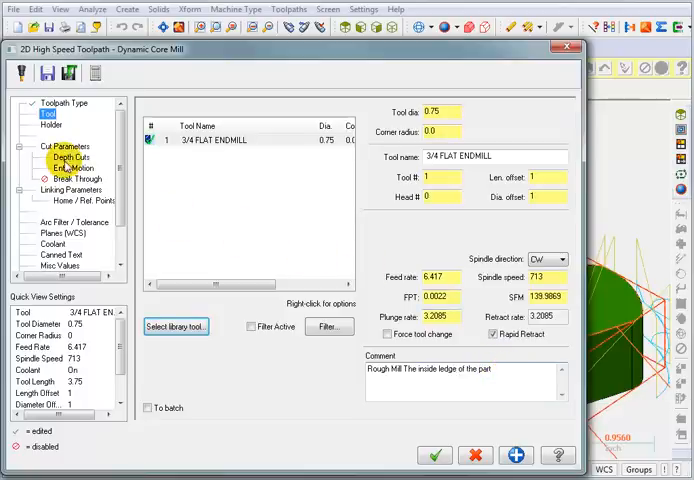
# Review the Tool and Depth Cuts pages, then set the Linking Parameters depth to -0.2
pyautogui.click(68, 158)
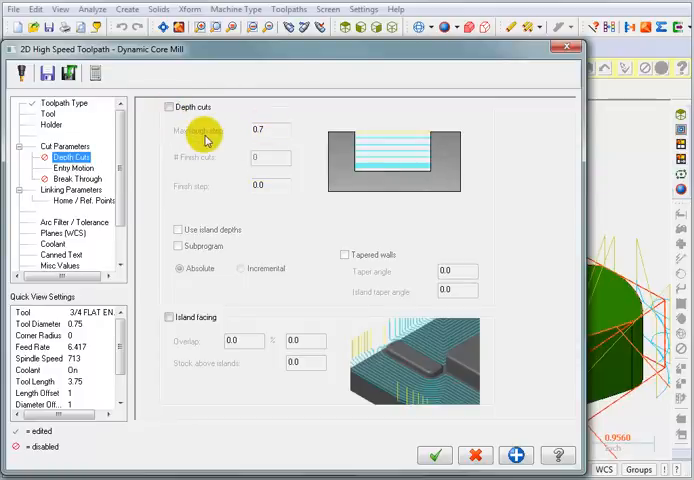
pyautogui.click(72, 190)
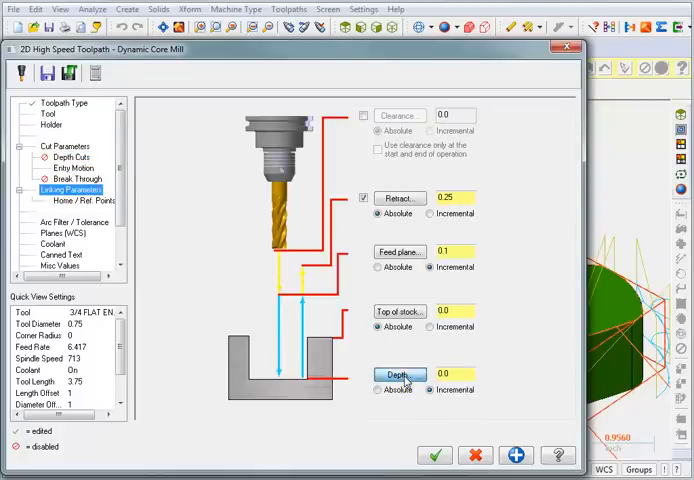
pyautogui.click(434, 456)
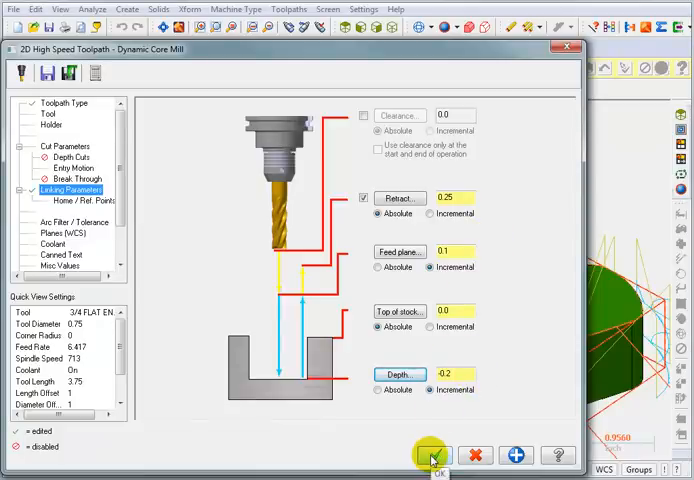
# Accept the copied toolpath's settings, display only that toolpath and repaint the screen with F3
pyautogui.click(436, 456)
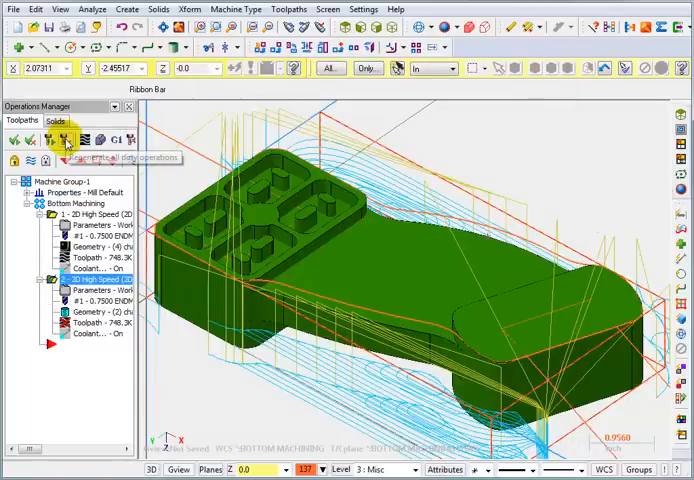
pyautogui.click(68, 140)
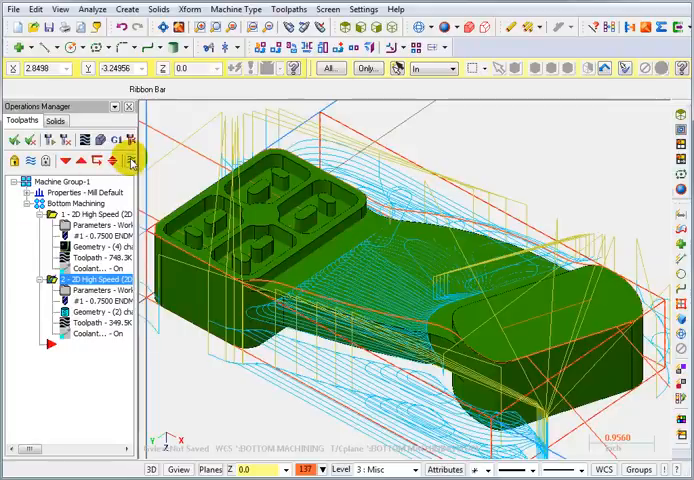
pyautogui.moveTo(132, 162)
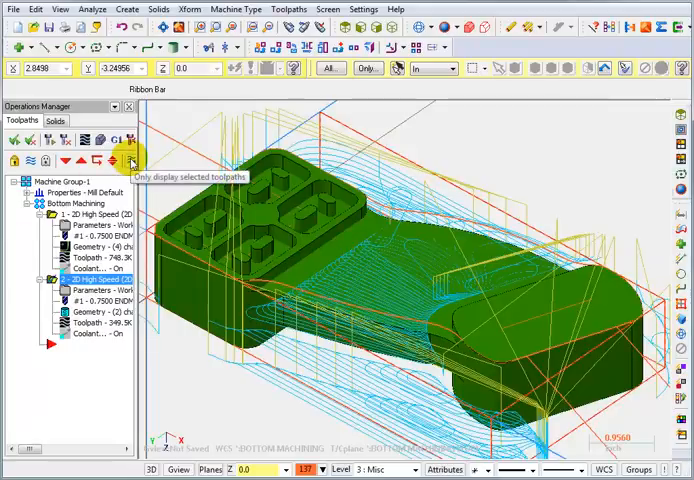
pyautogui.click(132, 162)
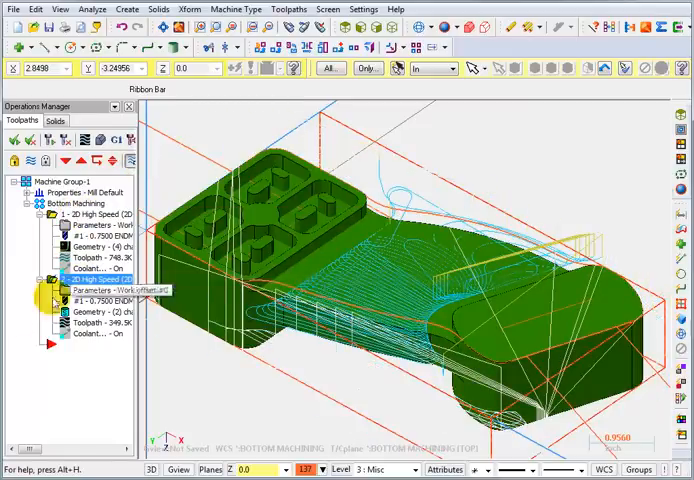
pyautogui.press('F3')
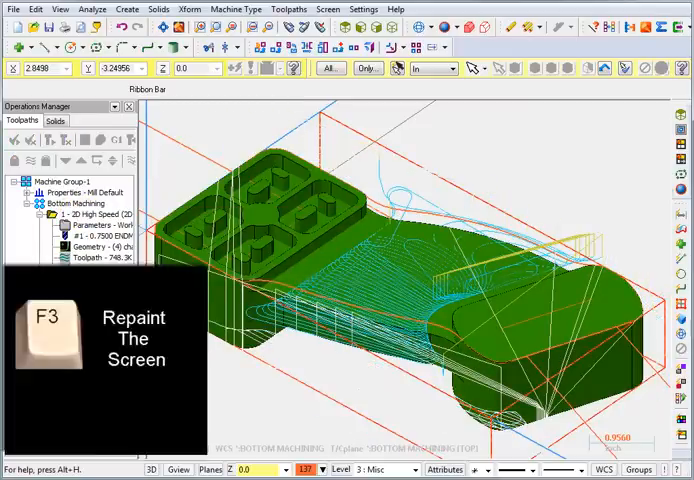
pyautogui.press('F3')
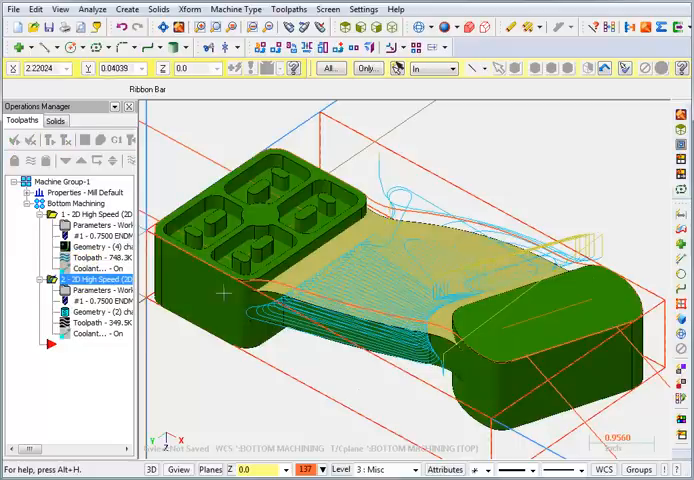
# Set Gap size retract to Never in the copied toolpath's Cut Parameters and accept
pyautogui.doubleClick(90, 278)
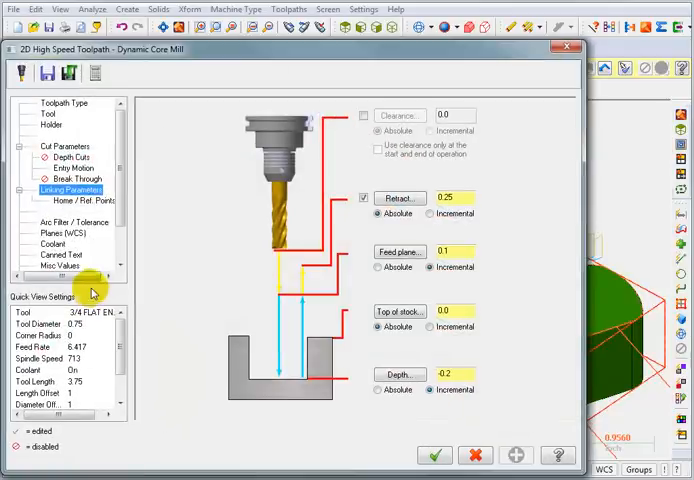
pyautogui.click(64, 146)
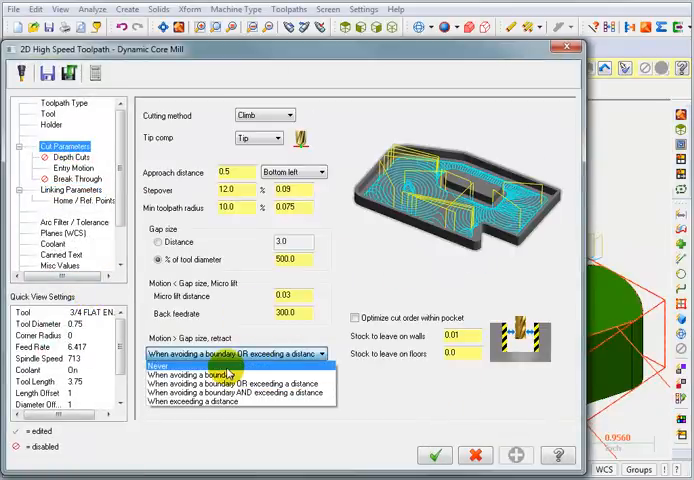
pyautogui.click(176, 376)
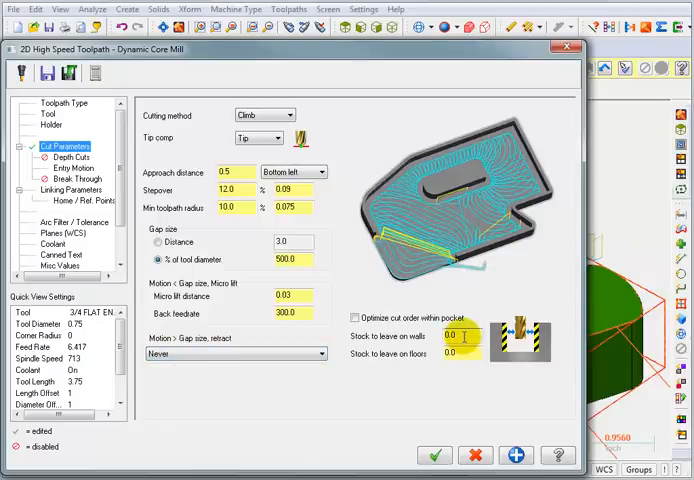
pyautogui.click(438, 456)
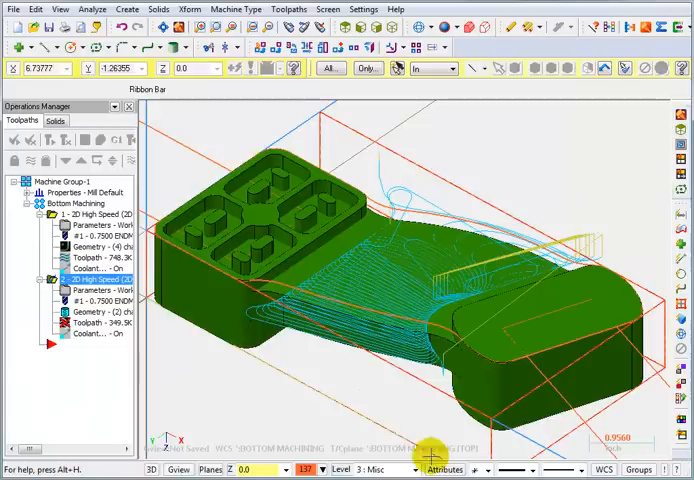
pyautogui.moveTo(66, 140)
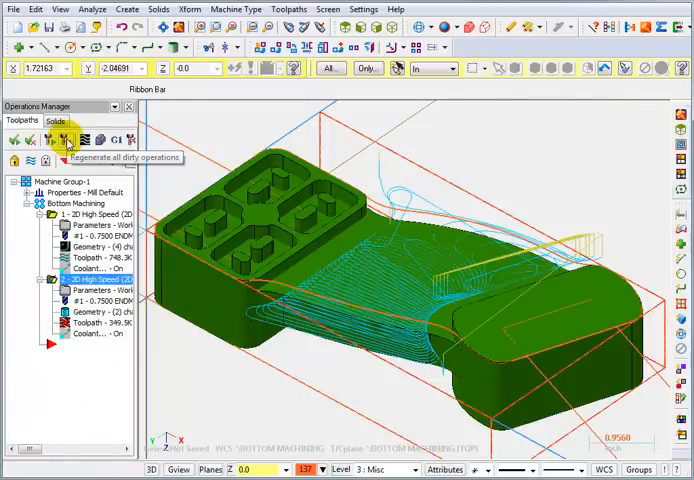